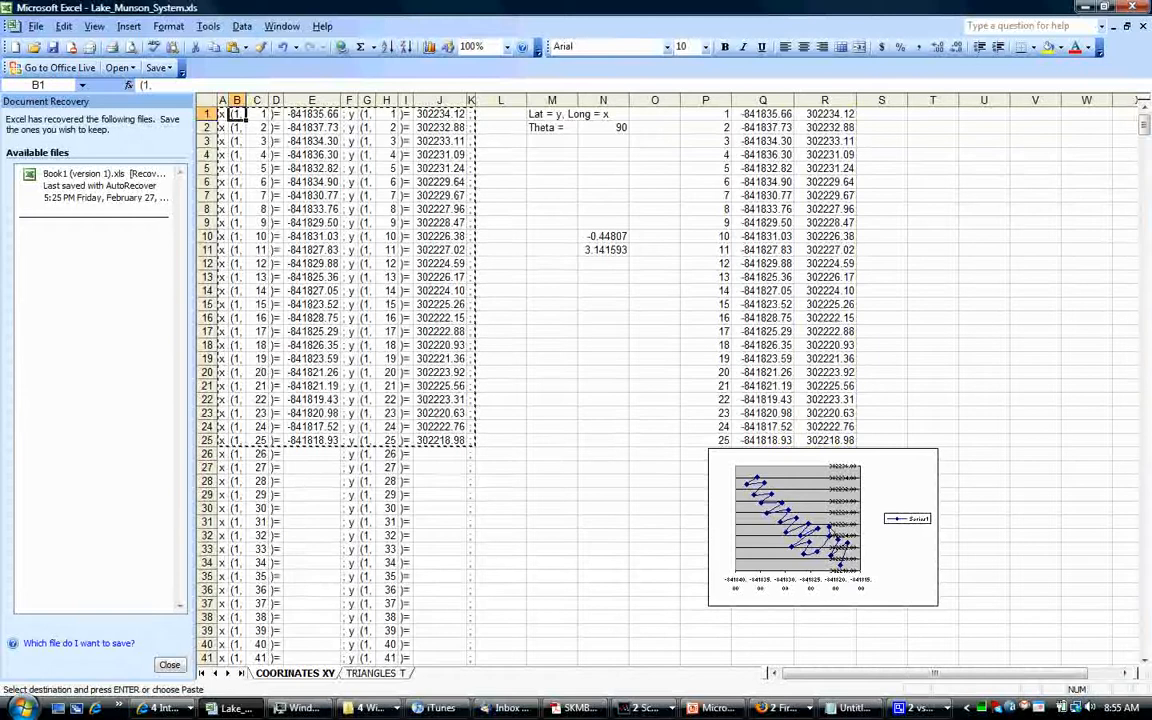
Check the node numbers in cells C1-C3, H1 and H3 of the coordinate template
left_click(256, 128)
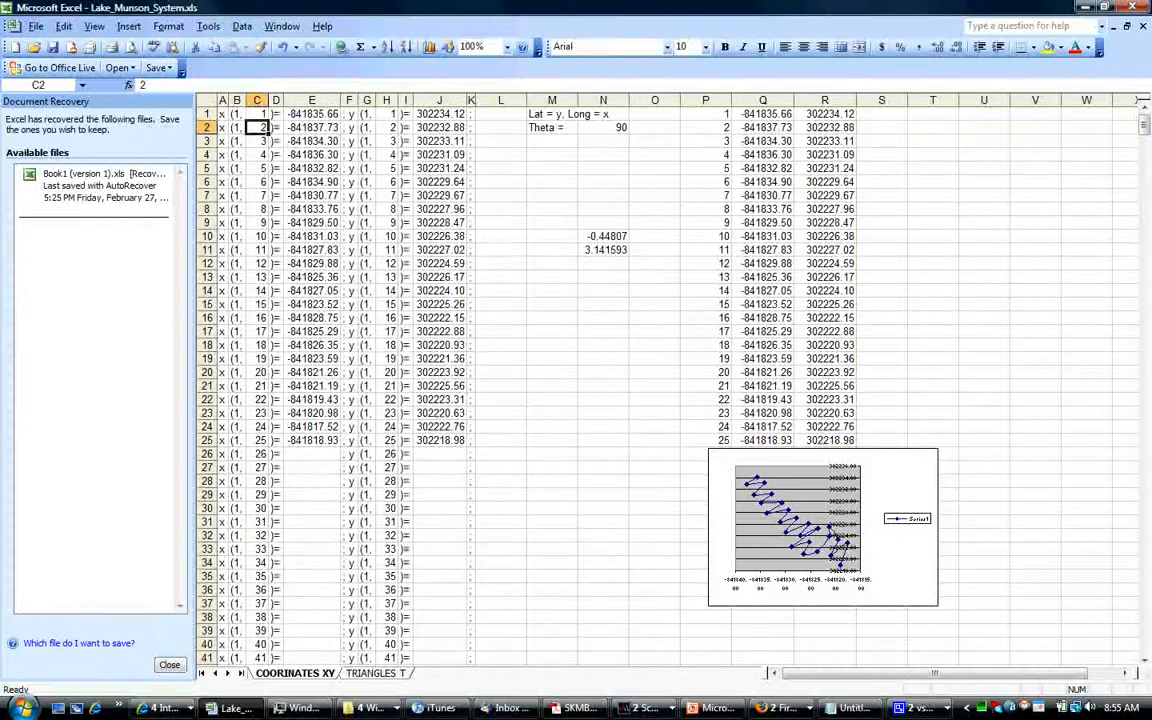
left_click(256, 112)
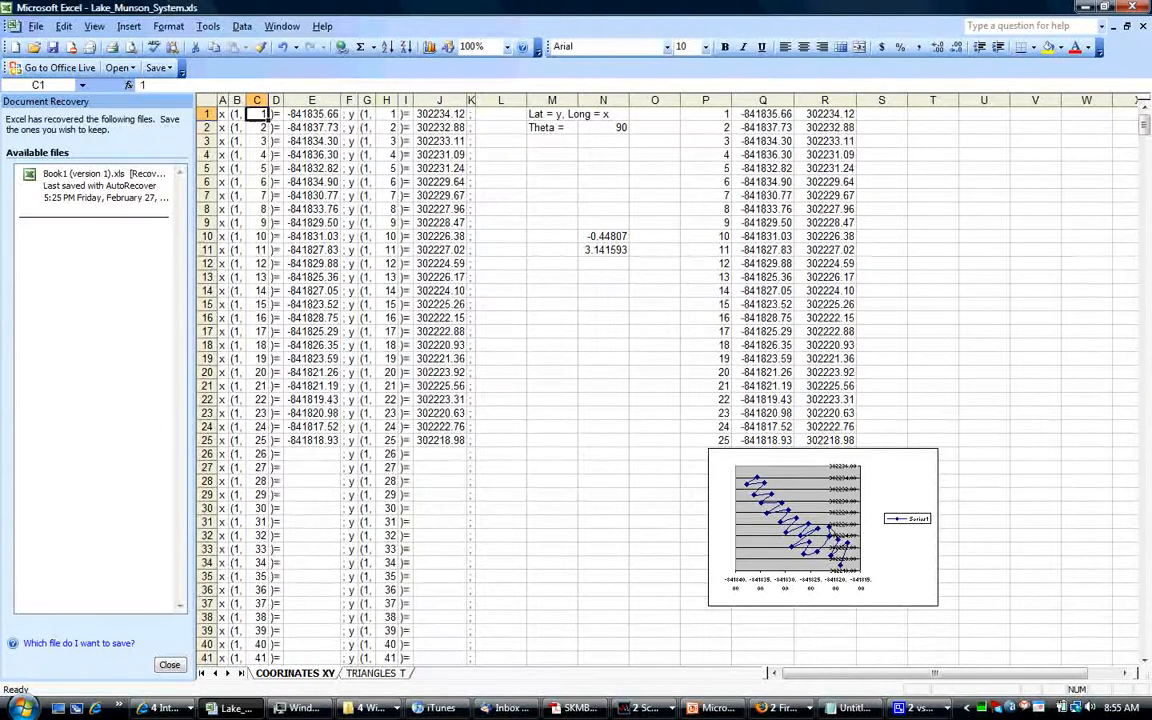
left_click(256, 140)
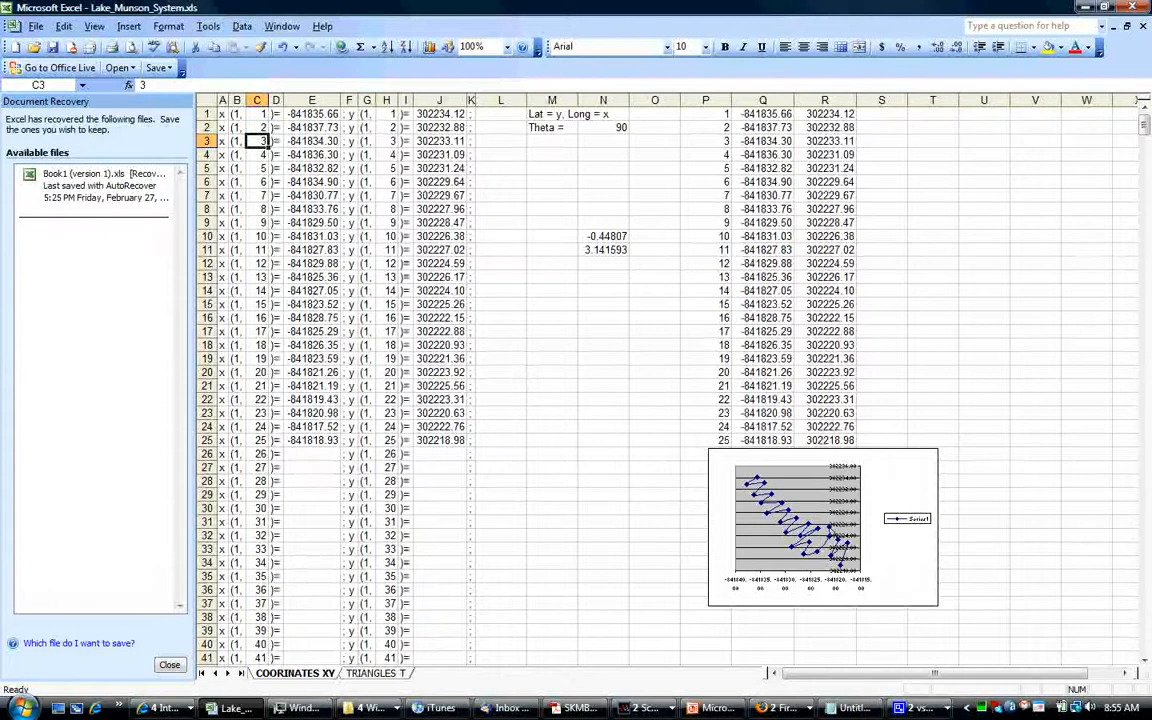
left_click(386, 112)
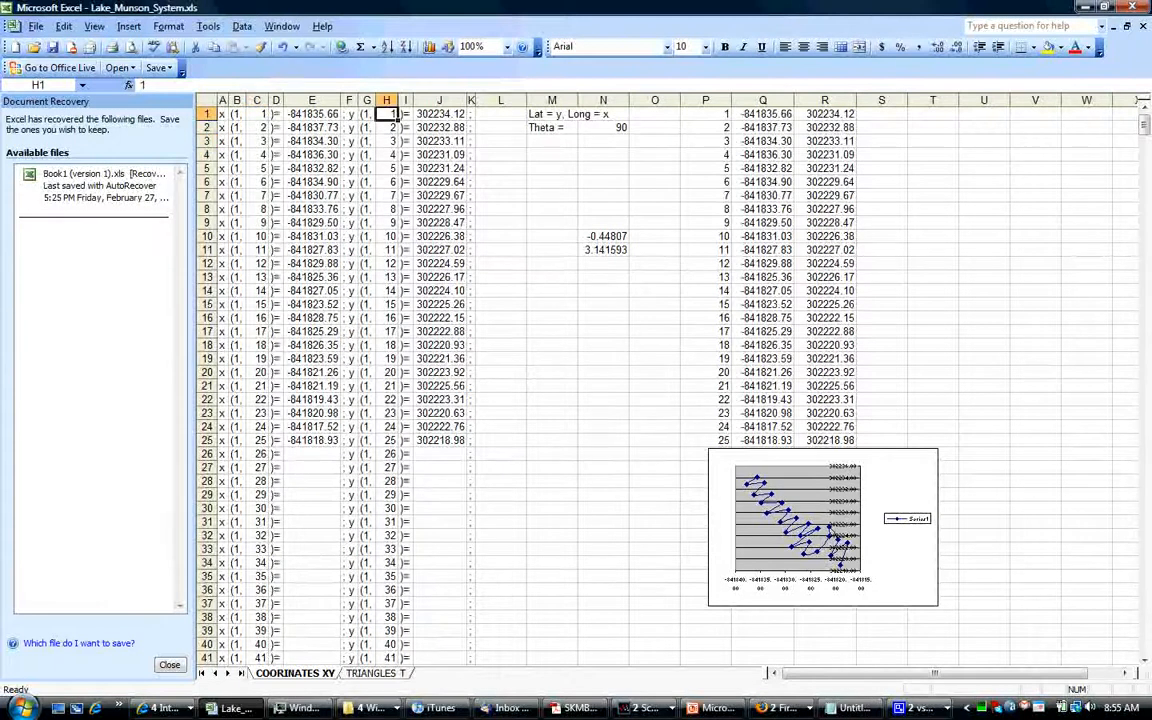
left_click(386, 140)
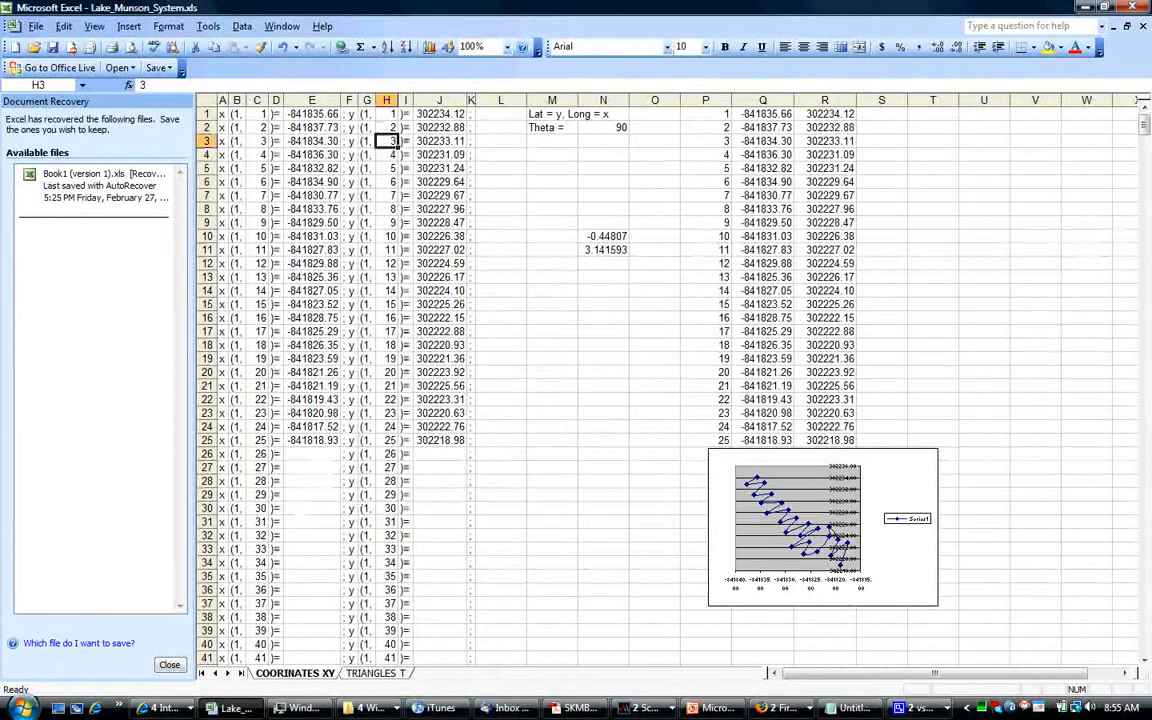
scroll("down", 3)
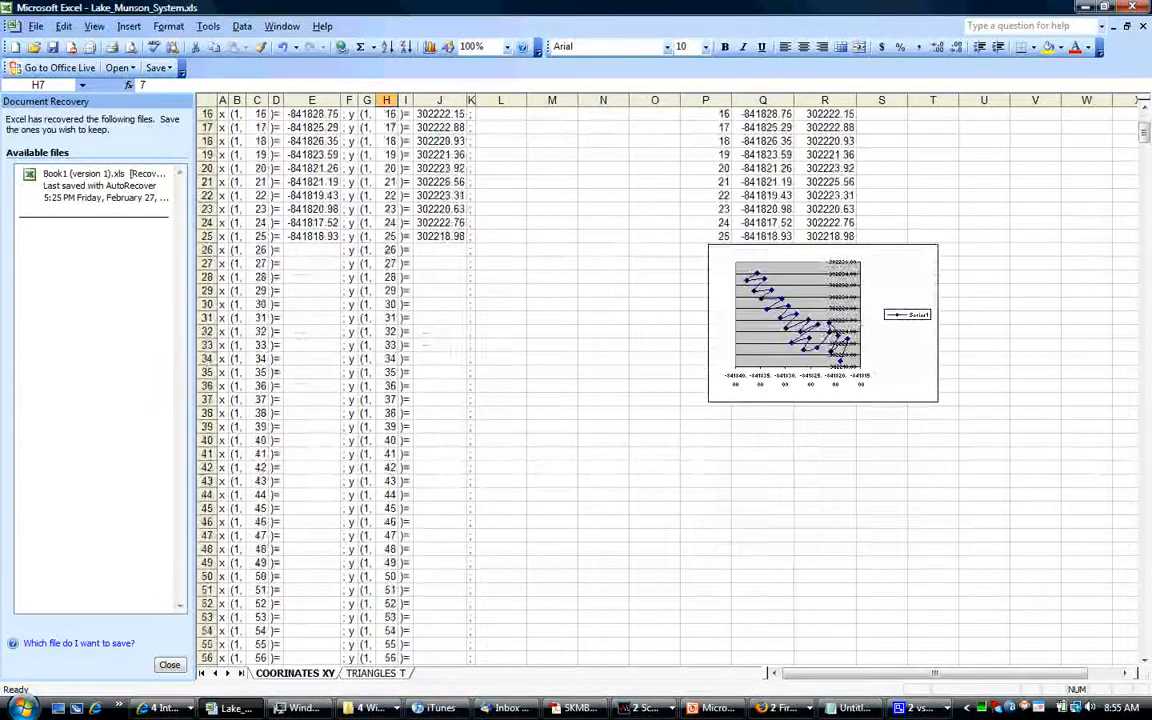
scroll("down", 3)
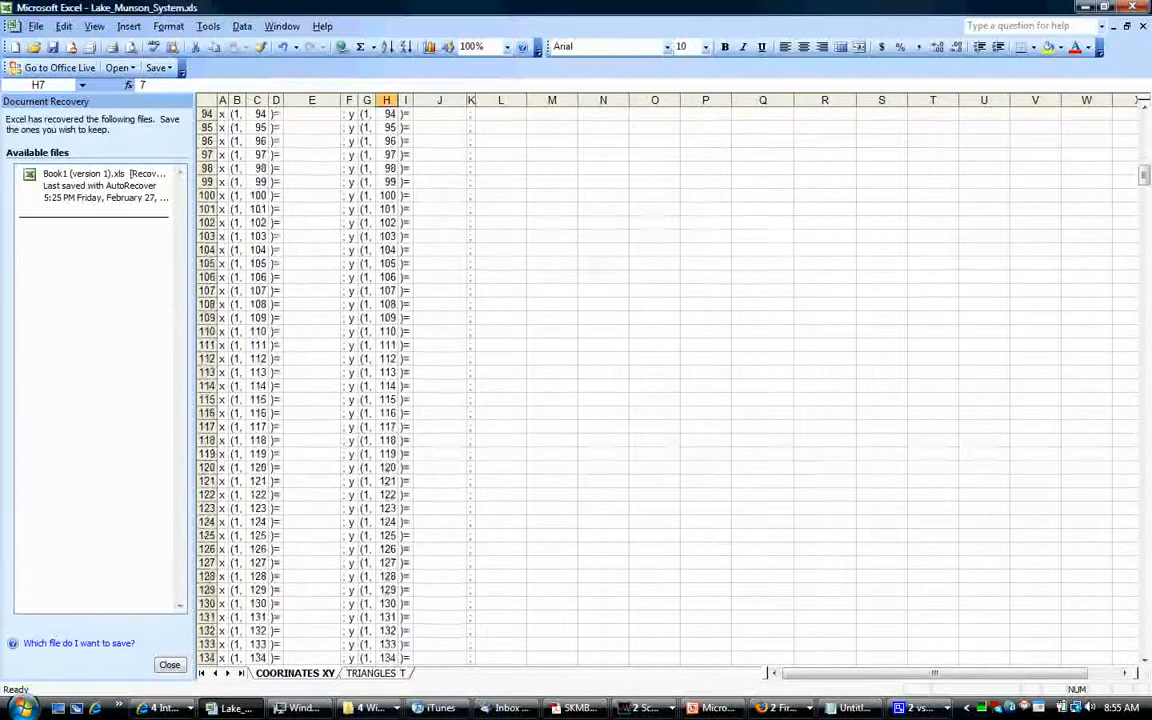
scroll("up", 3)
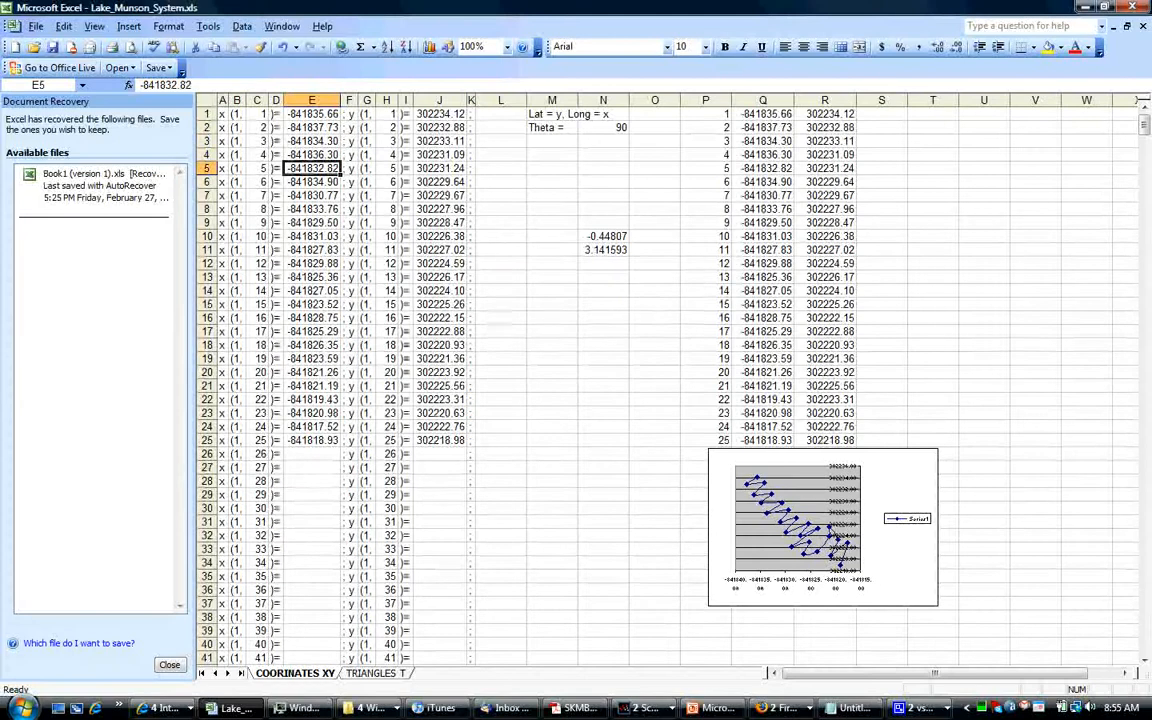
Move the scatter chart lower and to the left
left_click(820, 524)
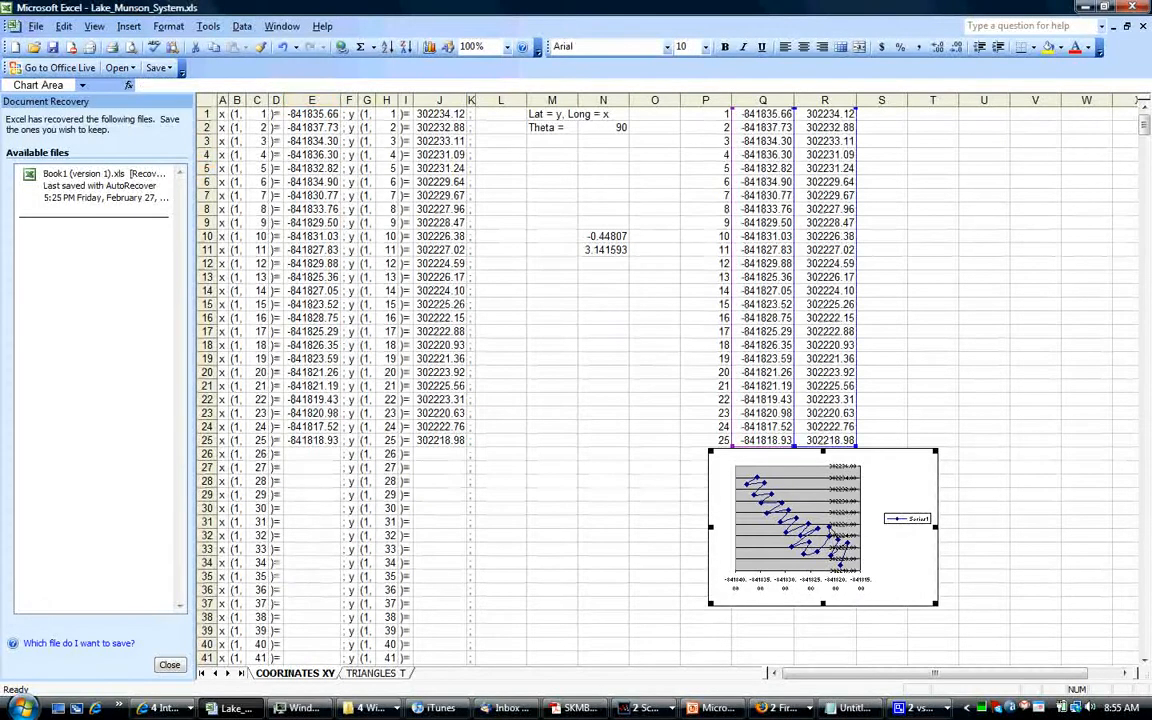
left_click_drag(822, 528, 692, 568)
type("=+E1")
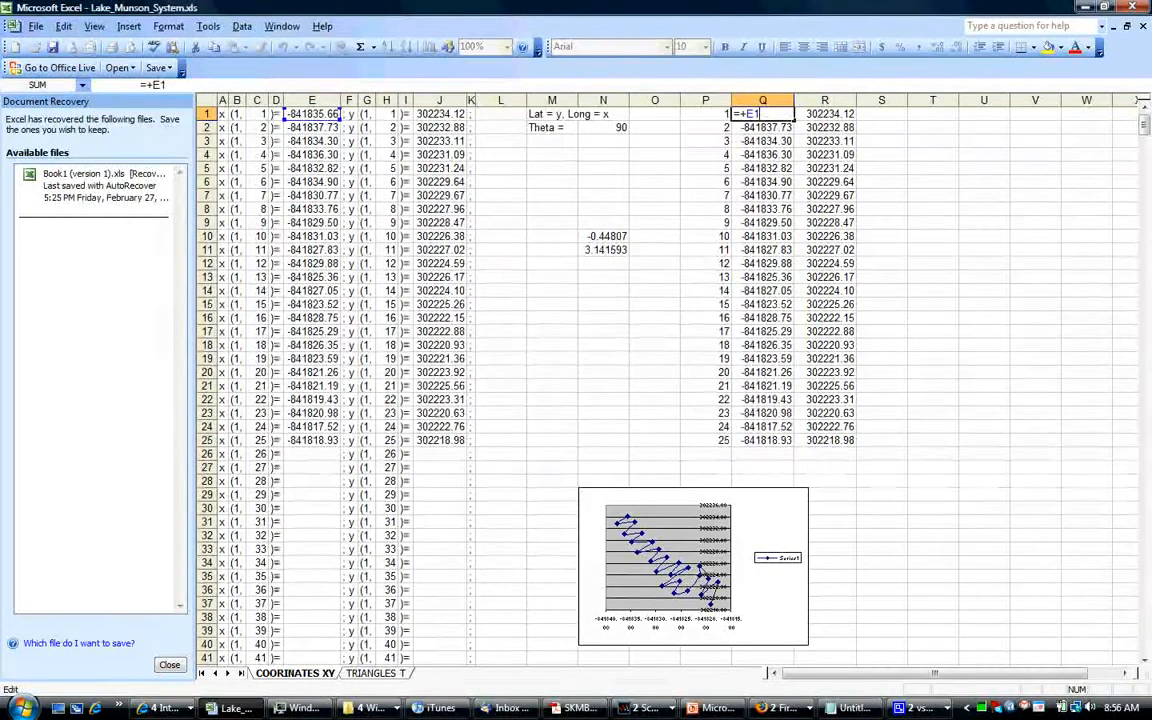
Make Q1 =E1*-1 and fill the sign-flipped formula down to Q25
type("*-1")
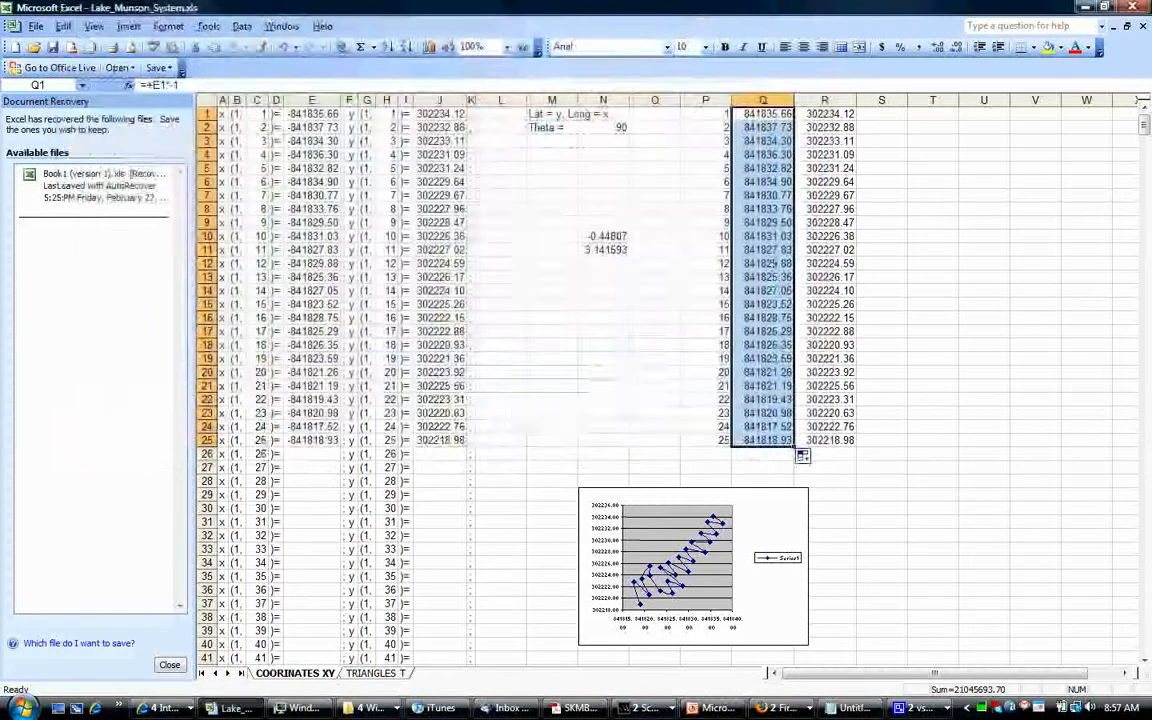
left_click(368, 140)
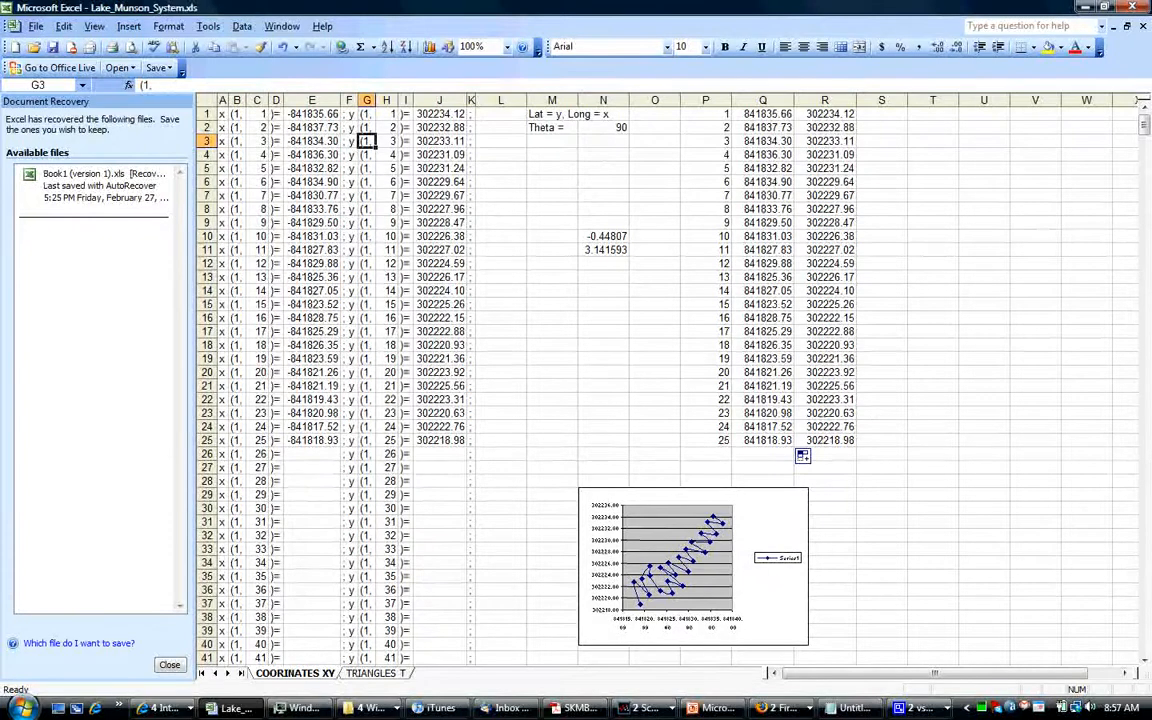
Select the node coordinate block A1:J25 and copy it
left_click_drag(220, 112, 470, 372)
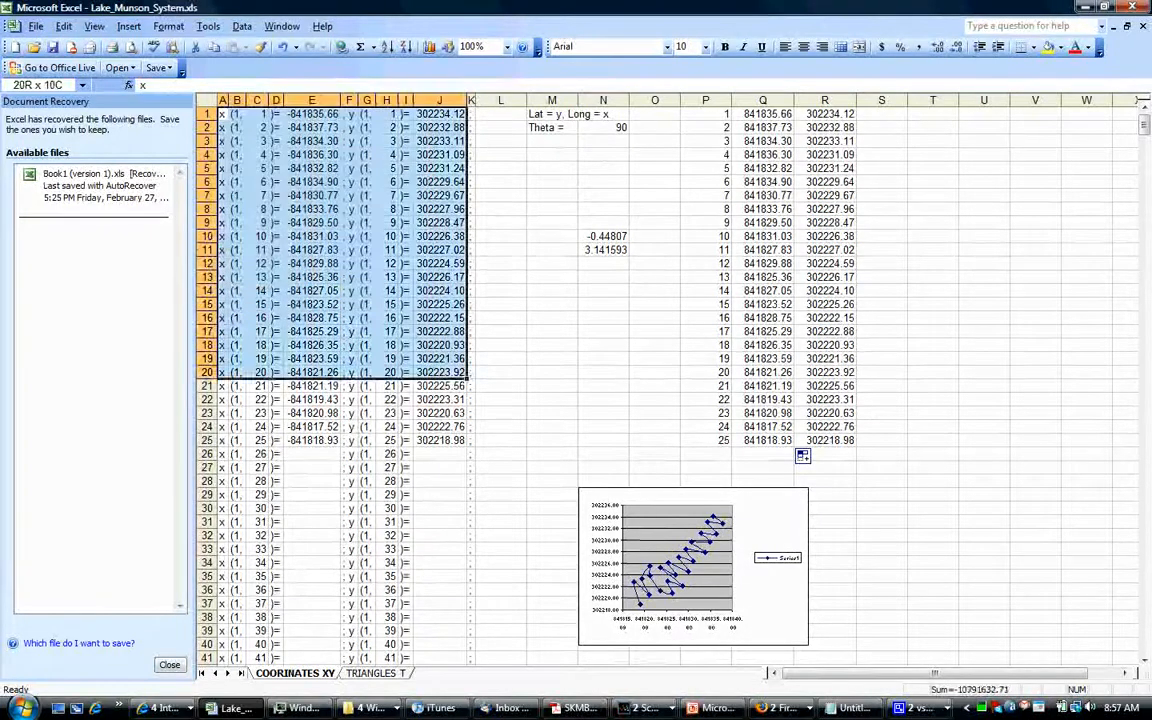
left_click(222, 112)
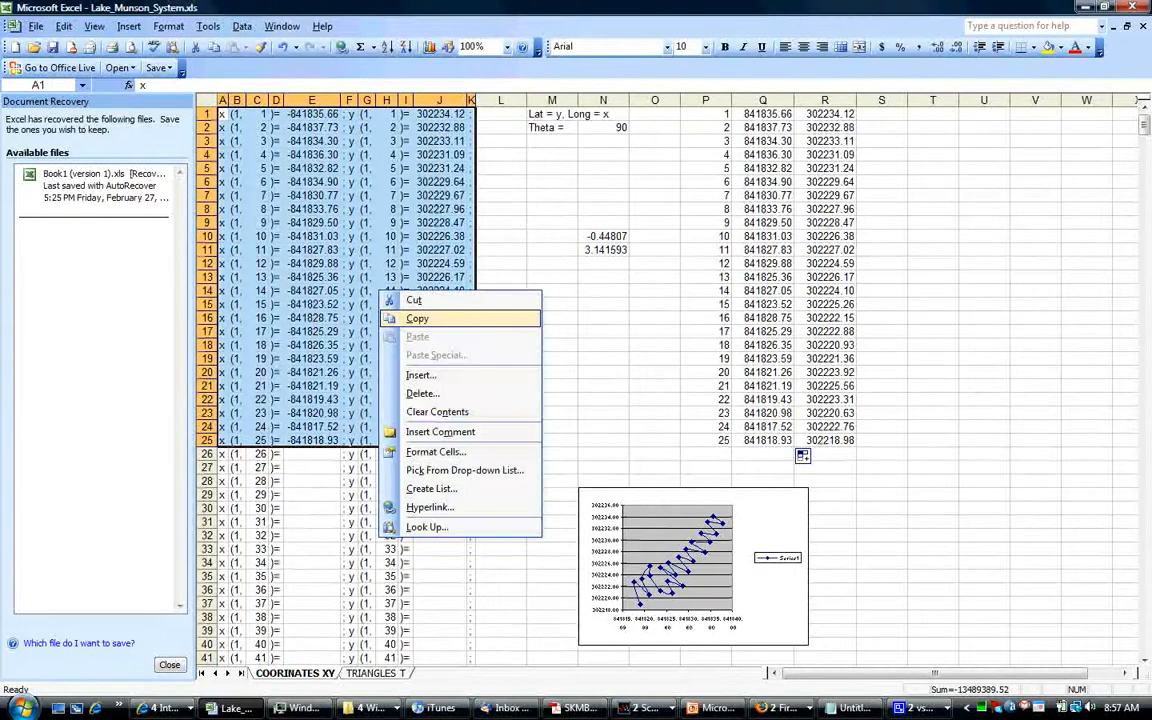
left_click(416, 318)
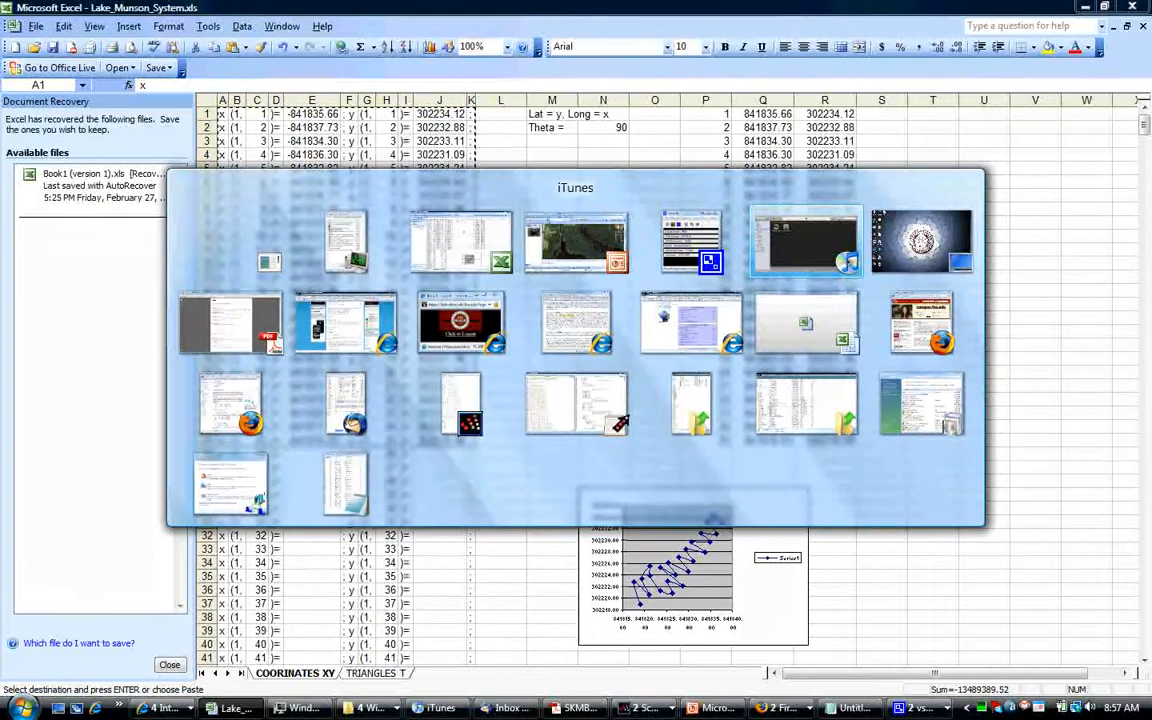
mouse_move(690, 320)
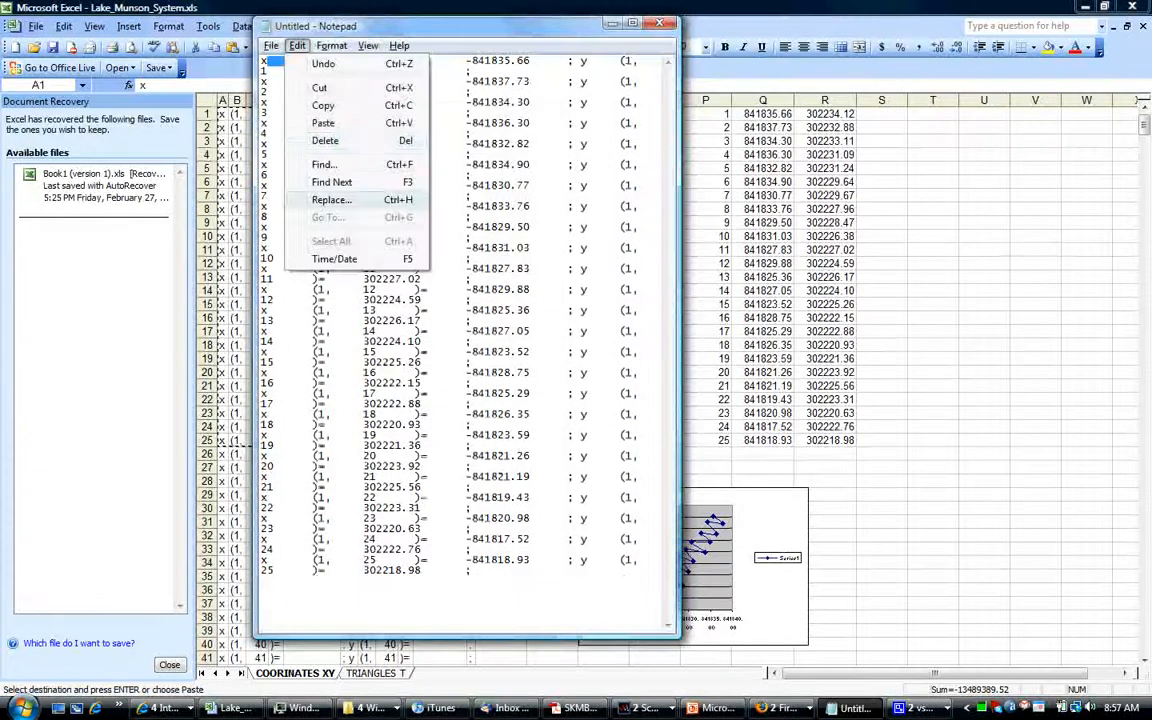
Start Find and Replace on the pasted coordinate text in Notepad
left_click(332, 200)
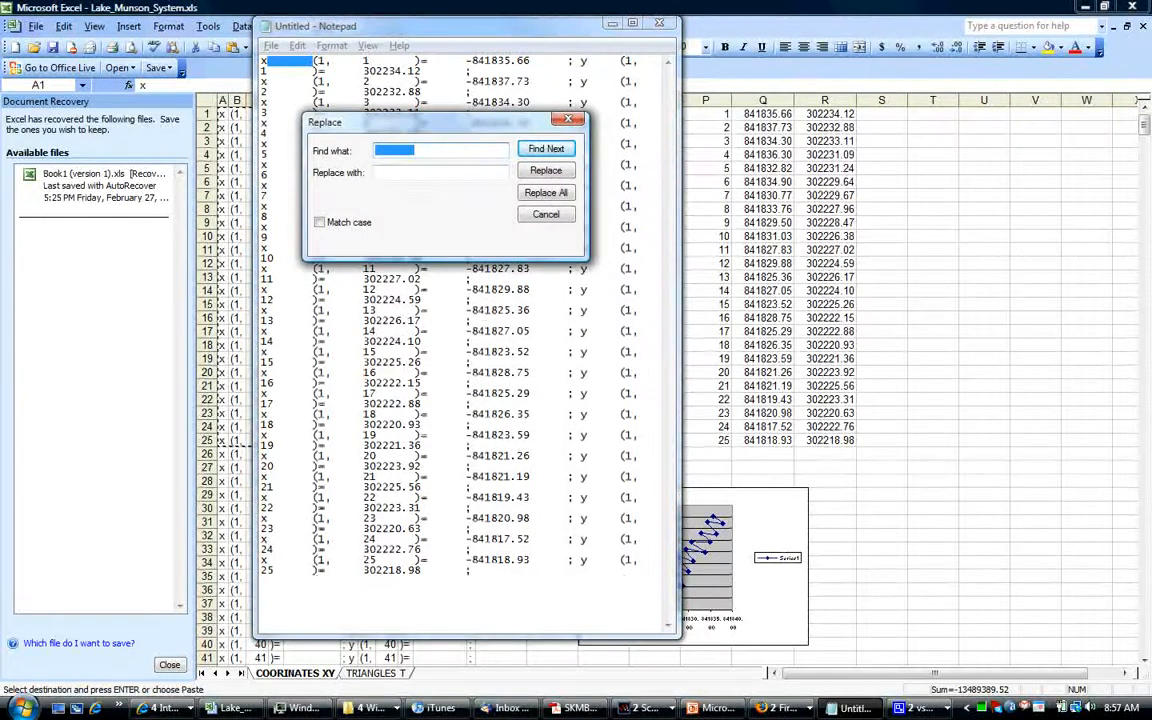